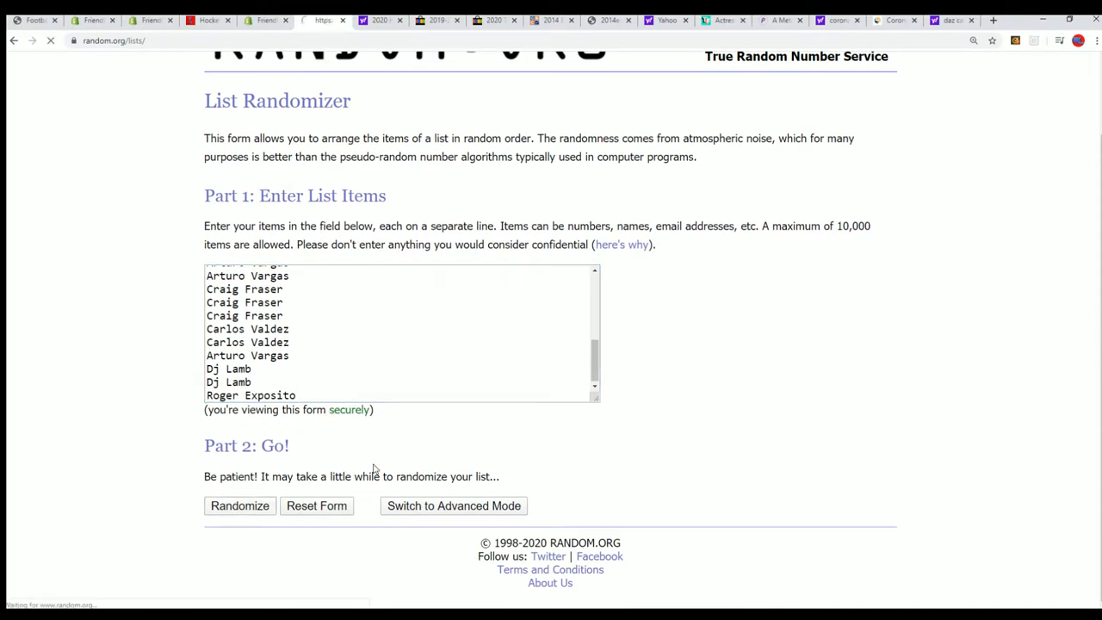
Step: Randomize the 26 owner names, then reshuffle them four more times
left_click(239, 506)
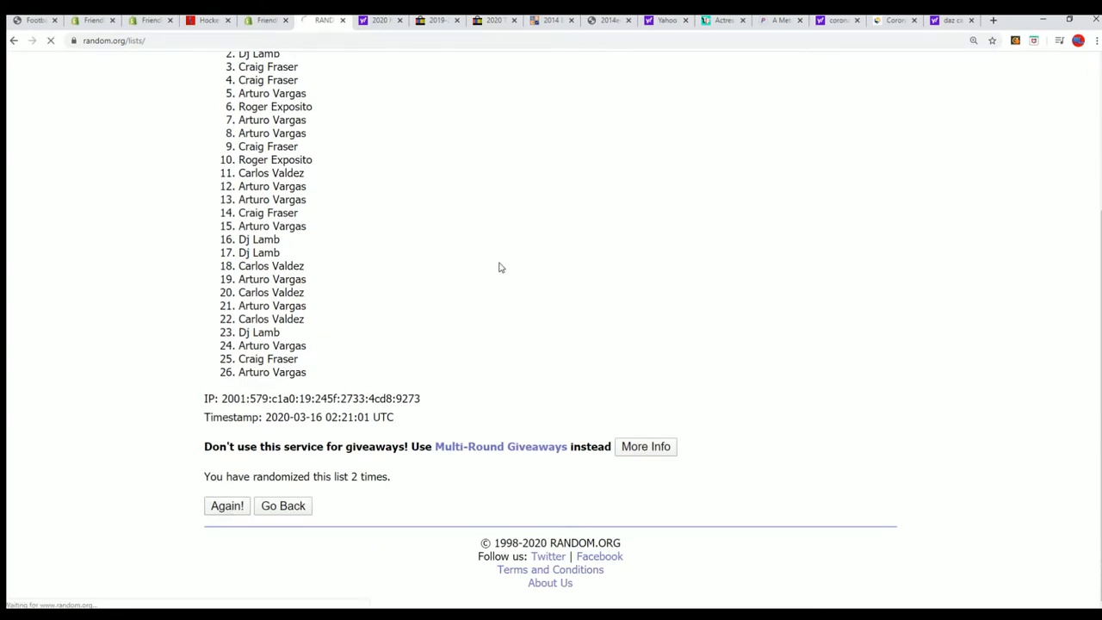
left_click(227, 505)
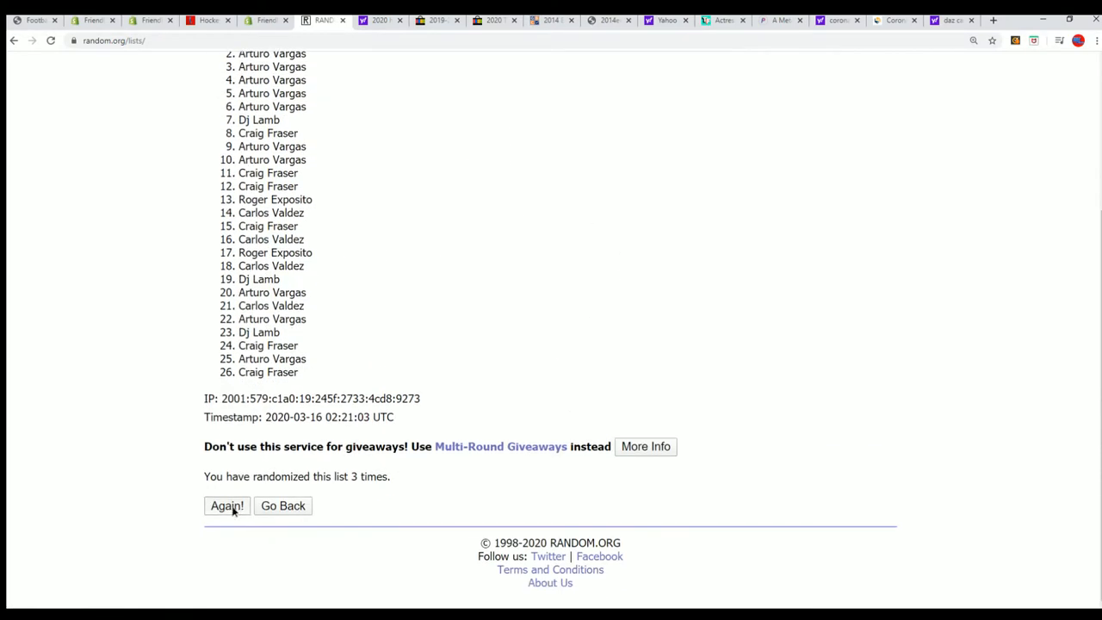
left_click(227, 506)
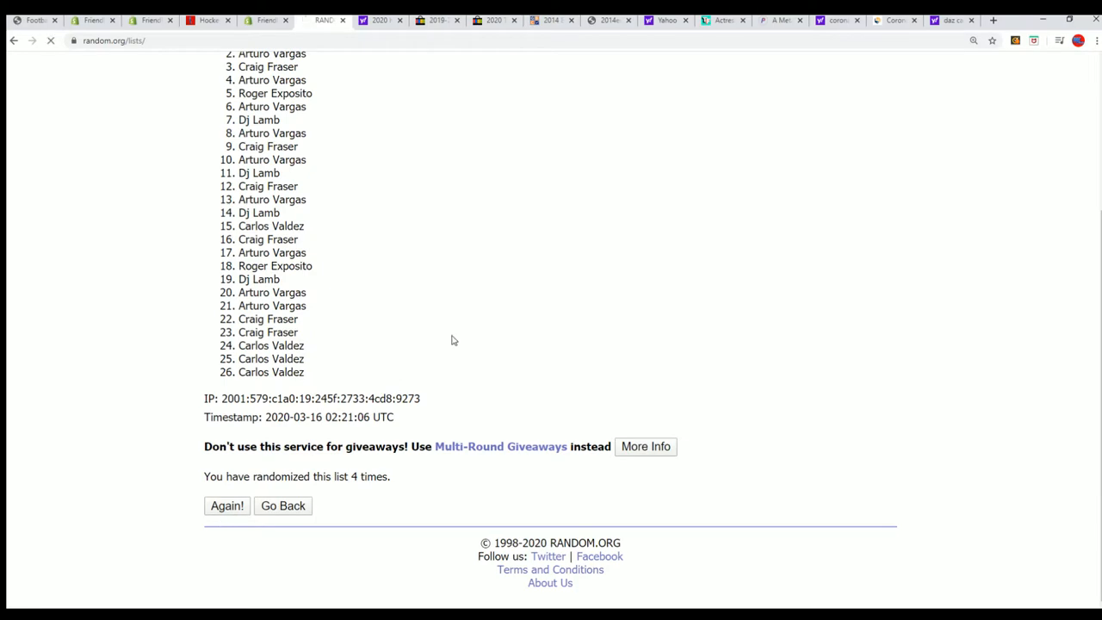
left_click(227, 506)
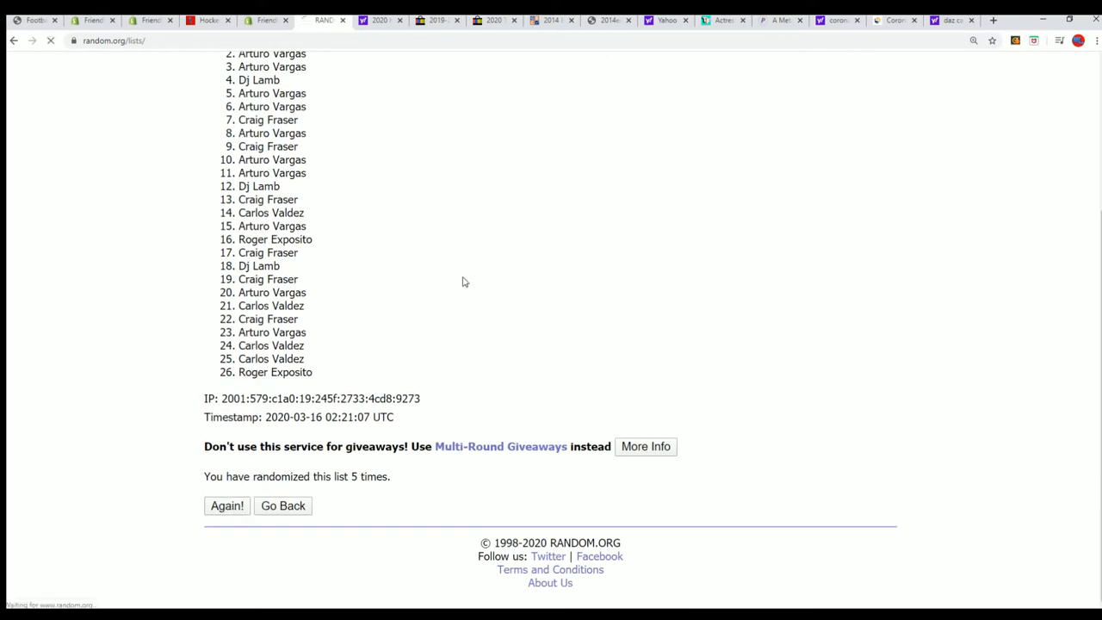
left_click(227, 505)
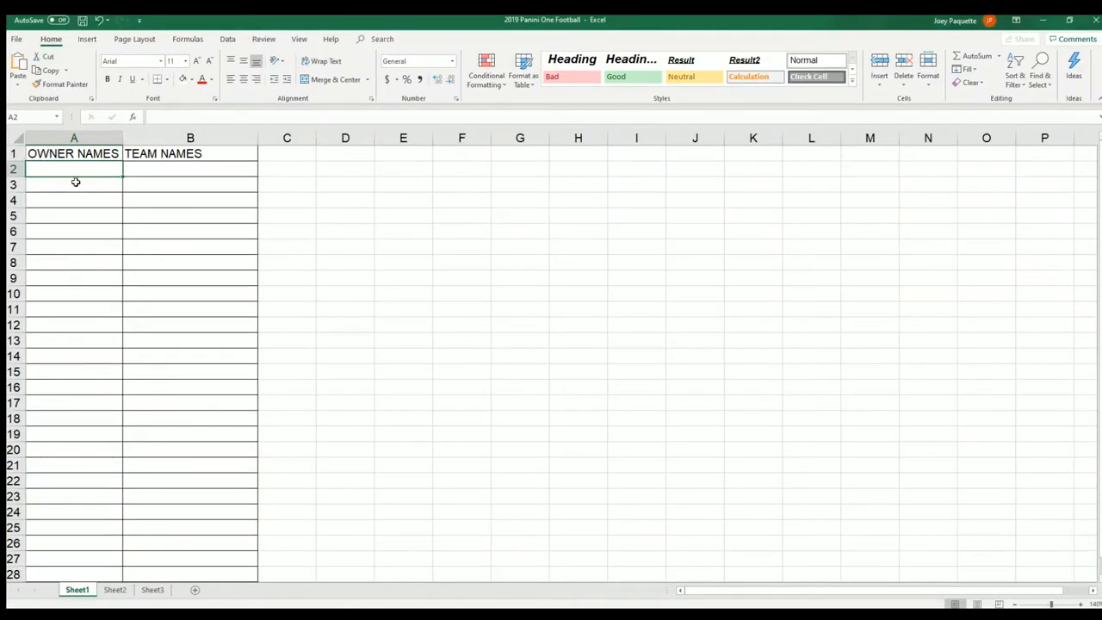
mouse_move(147, 223)
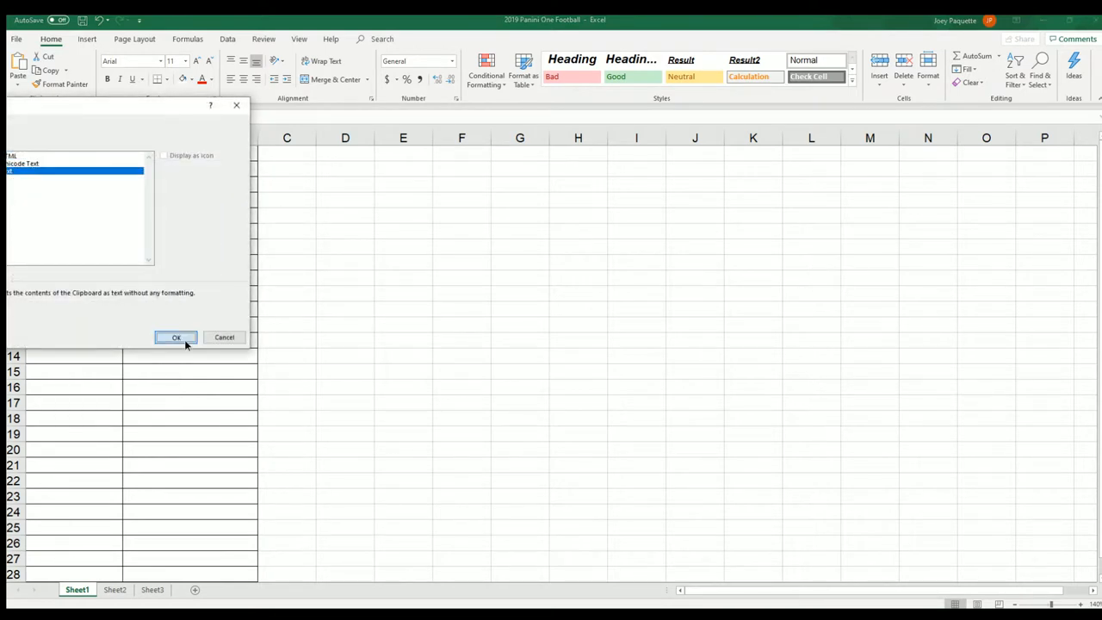
Step: Paste the shuffled owner names into A2:A27 as plain text
left_click(177, 337)
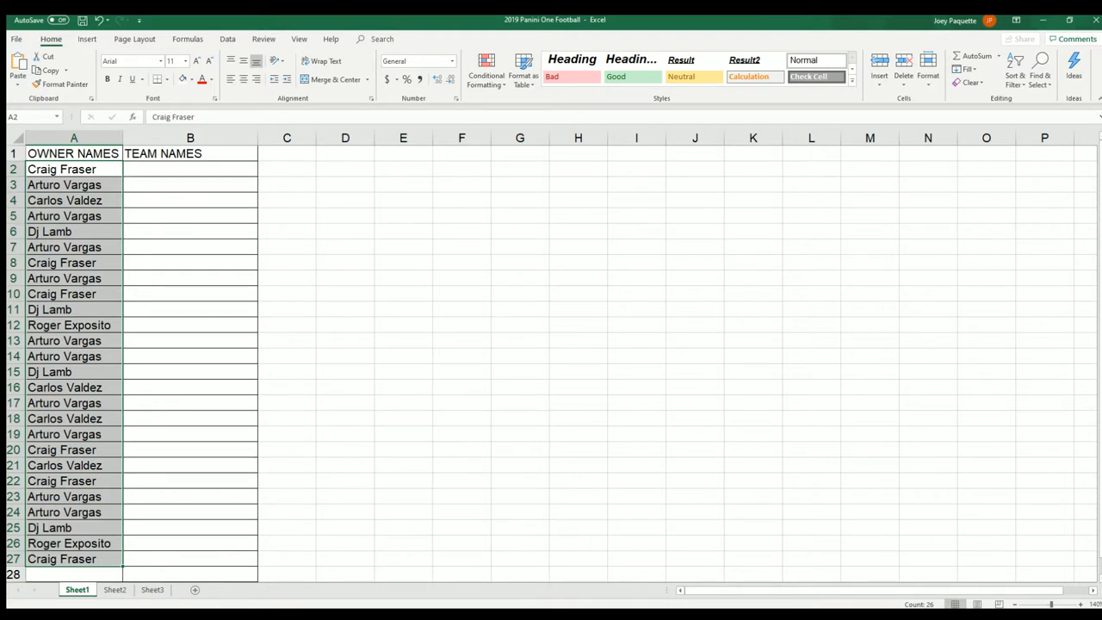
left_click(189, 169)
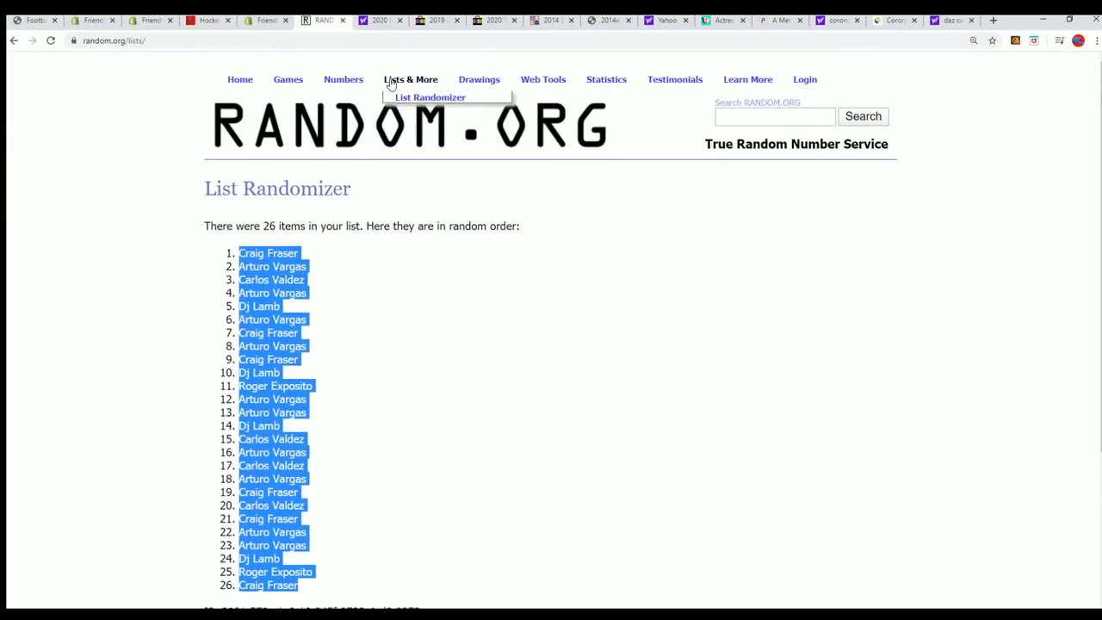
Step: Open a new List Randomizer form and enter the 26 NFL team names
left_click(430, 97)
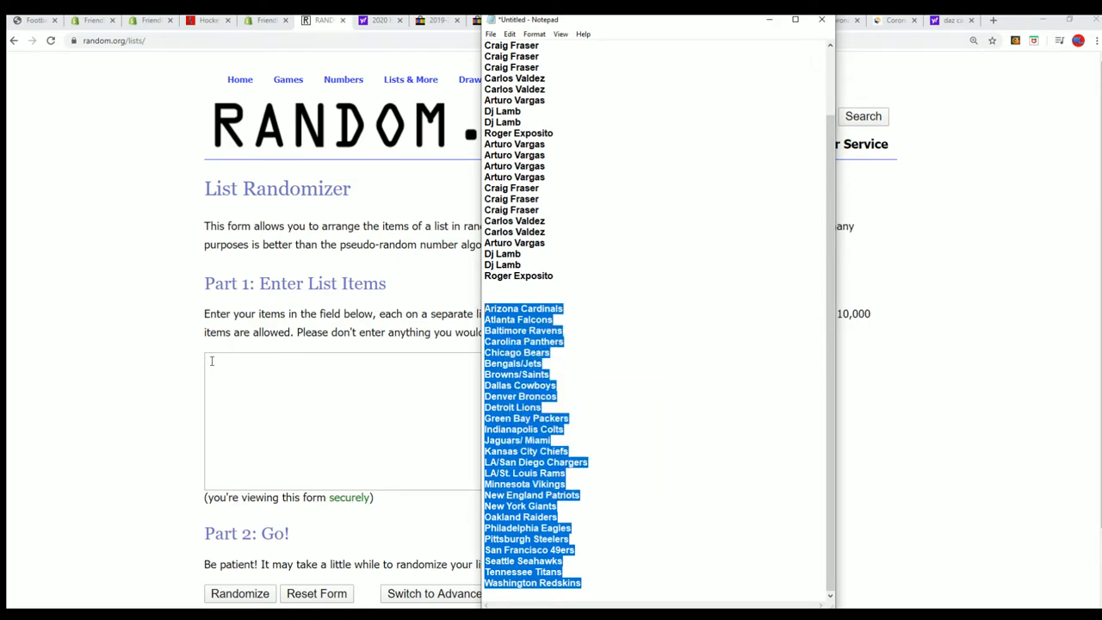
left_click(820, 19)
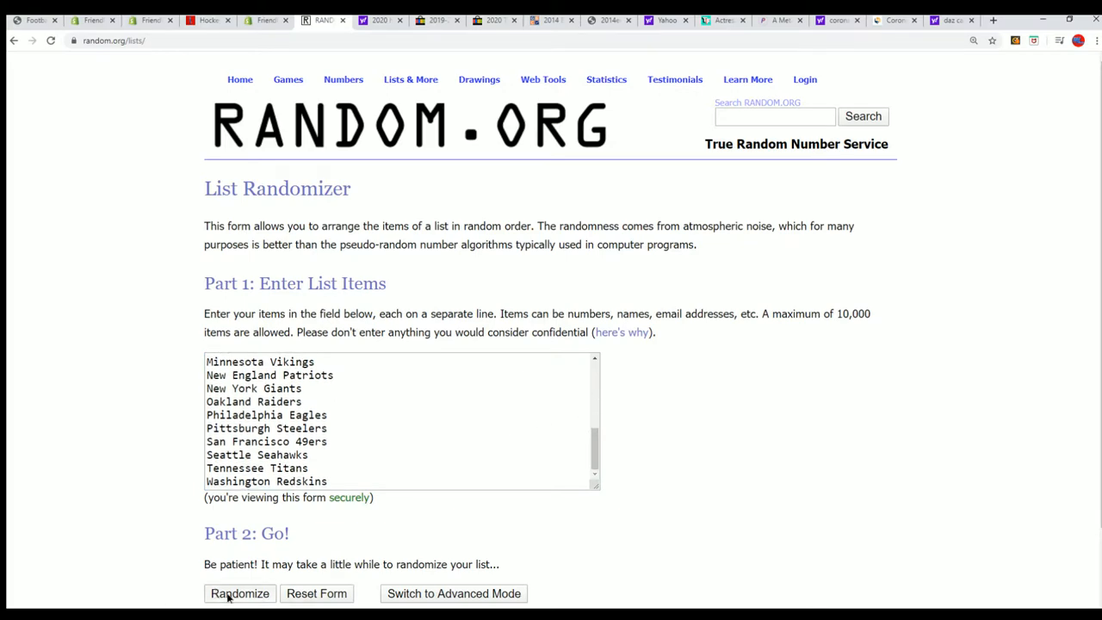
Step: Randomize the 26 team names, then reshuffle them five more times
left_click(239, 594)
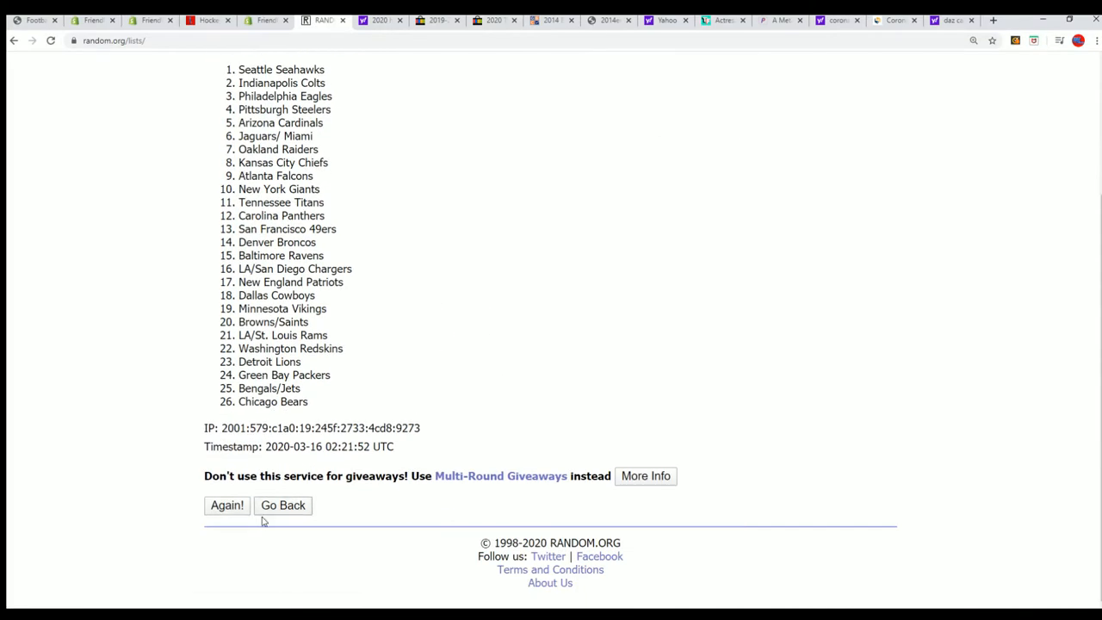
left_click(226, 506)
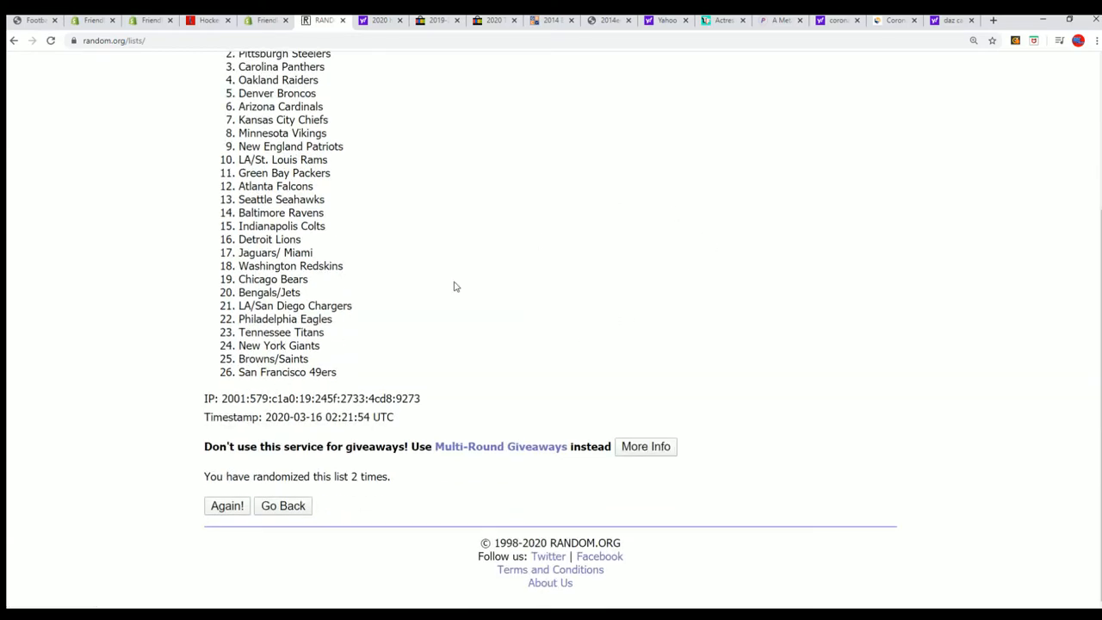
left_click(226, 505)
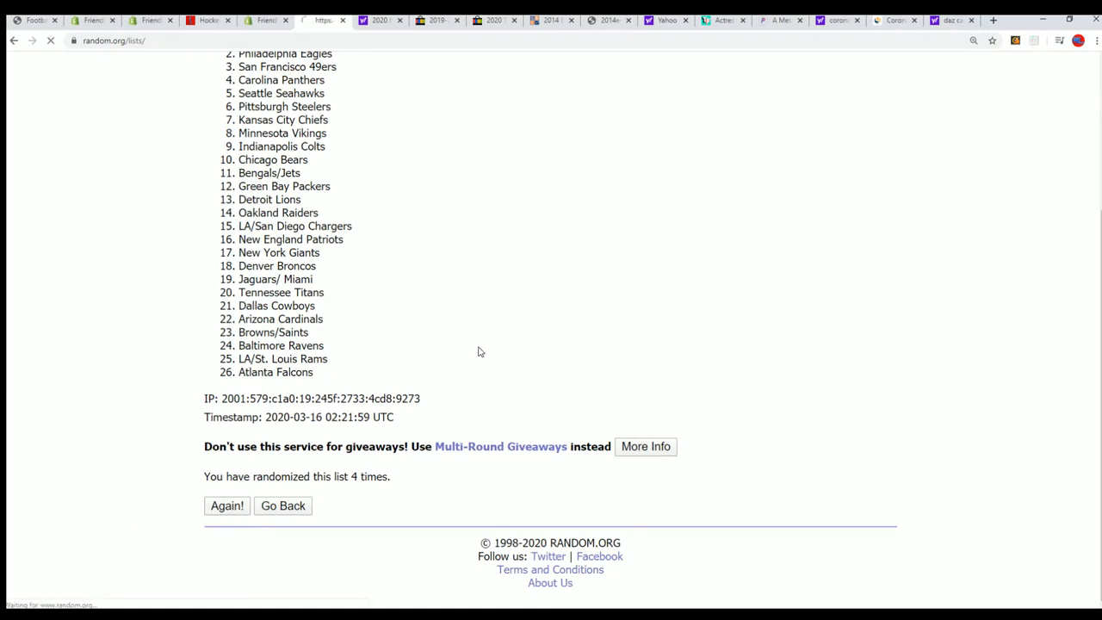
left_click(226, 506)
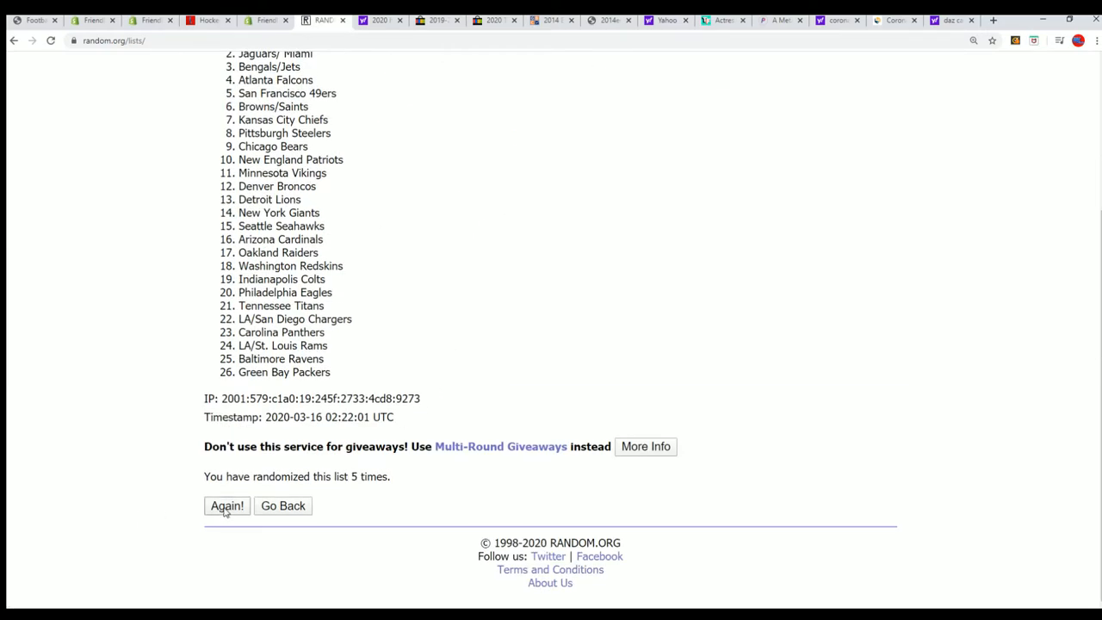
left_click(227, 505)
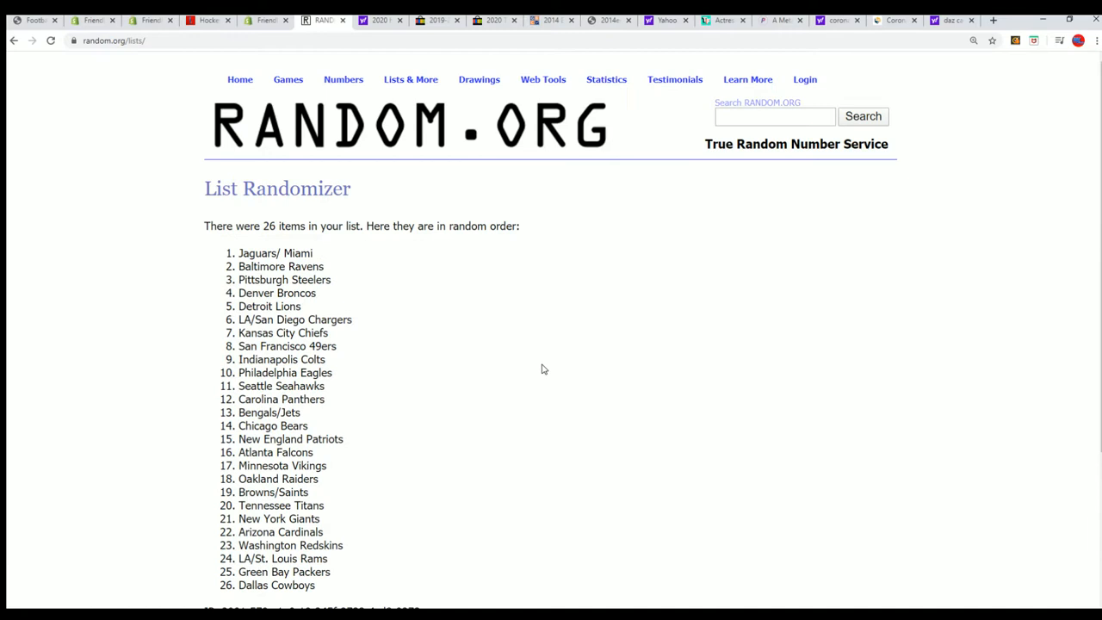
scroll("down", 3)
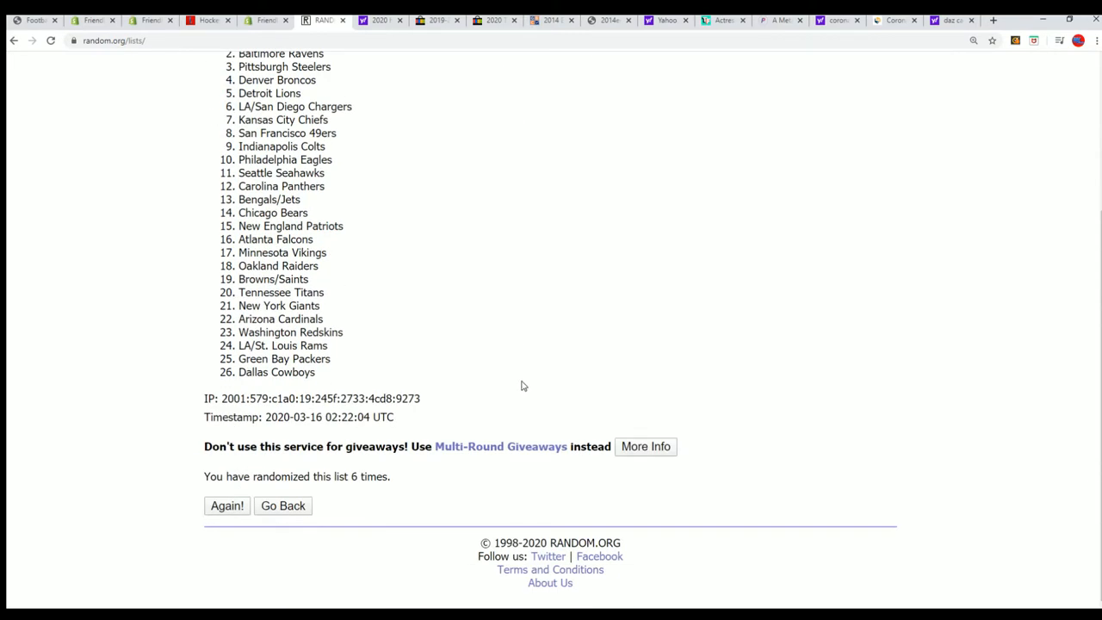
mouse_move(226, 504)
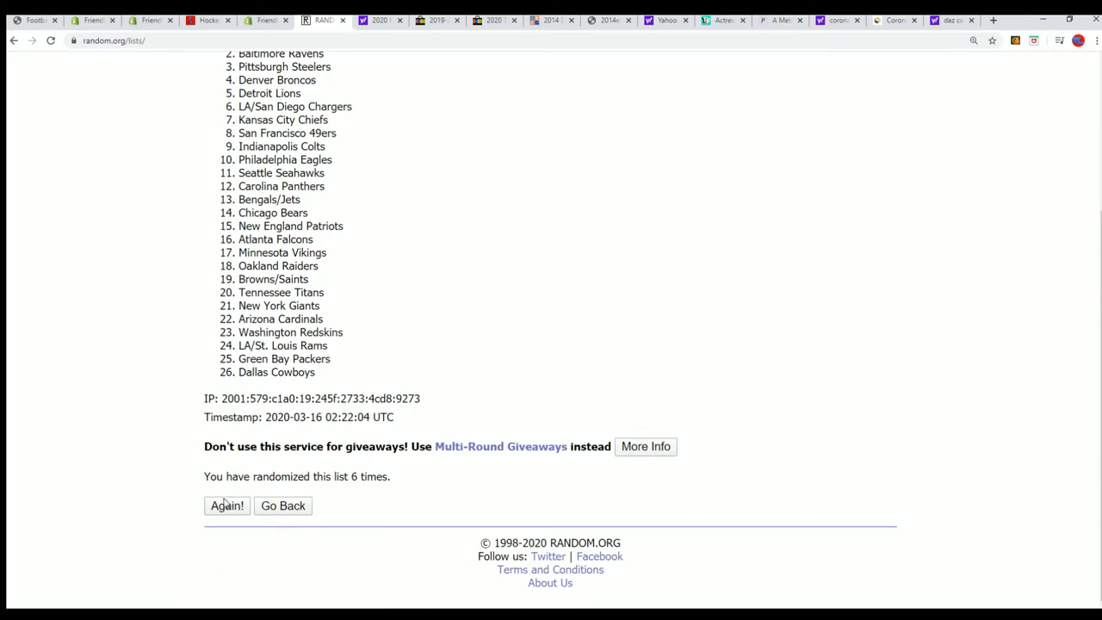
left_click(226, 505)
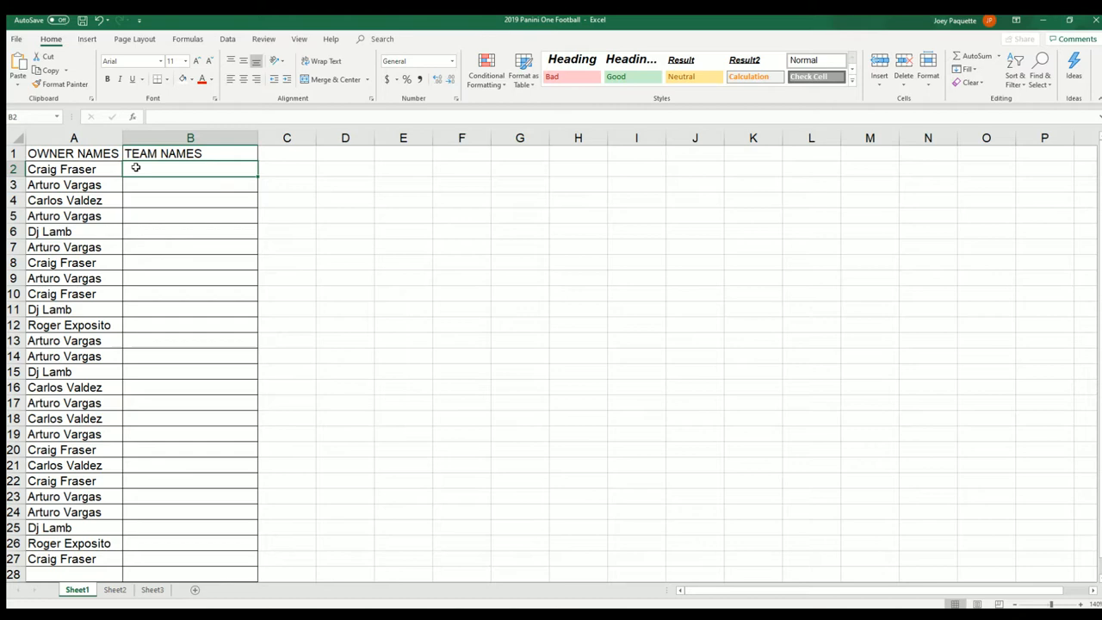
Step: Paste the shuffled team names into B2:B27 as plain text, without numbering
key("ctrl+v")
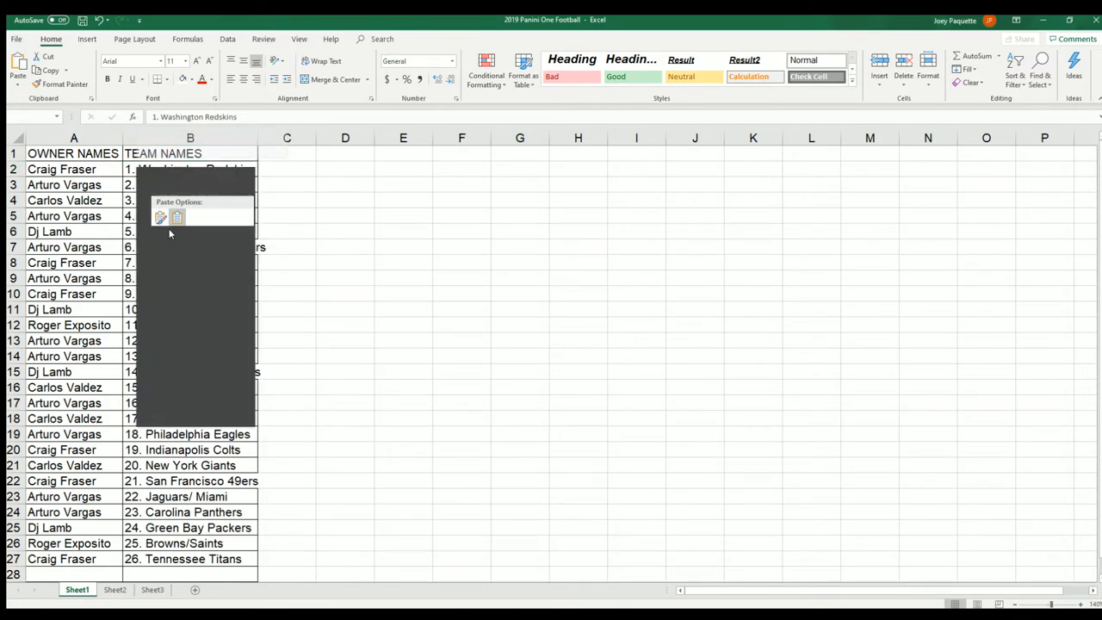
left_click(176, 216)
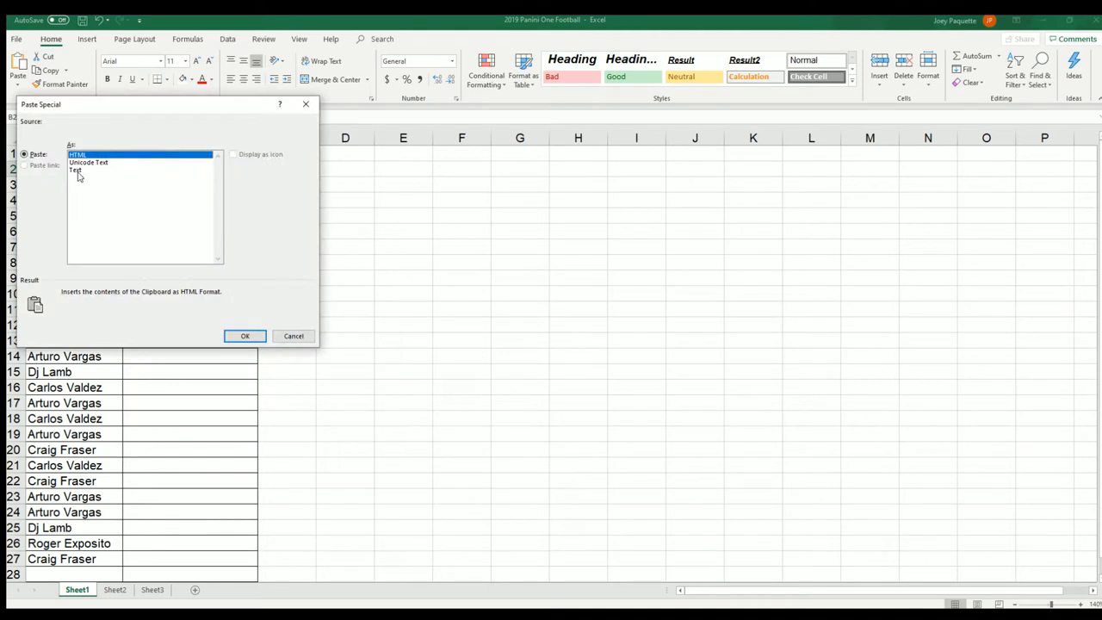
left_click(245, 336)
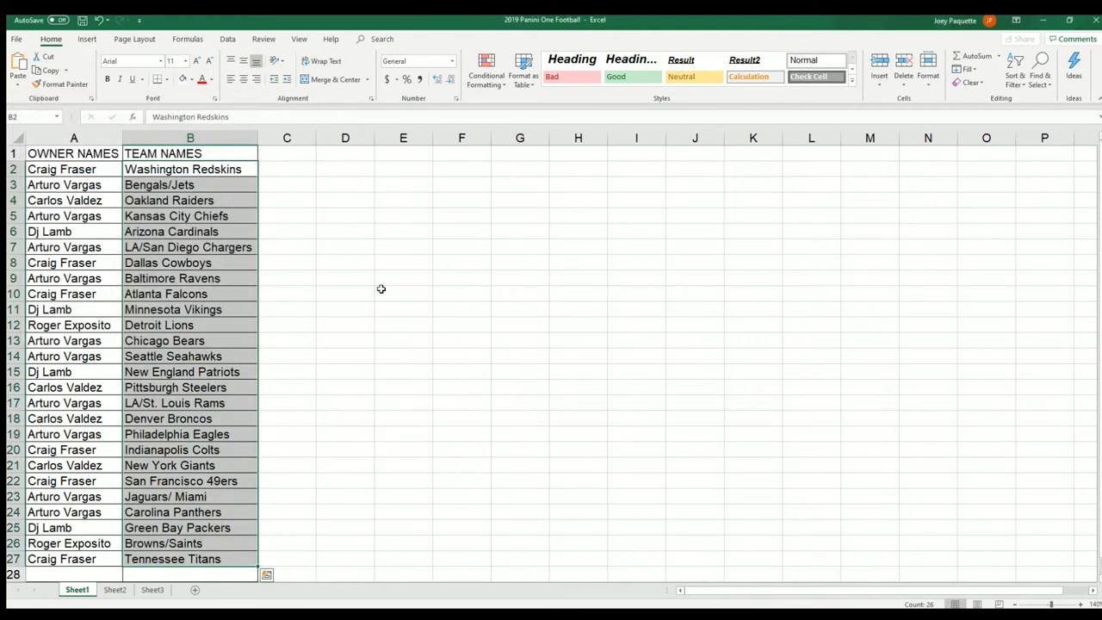
mouse_move(383, 241)
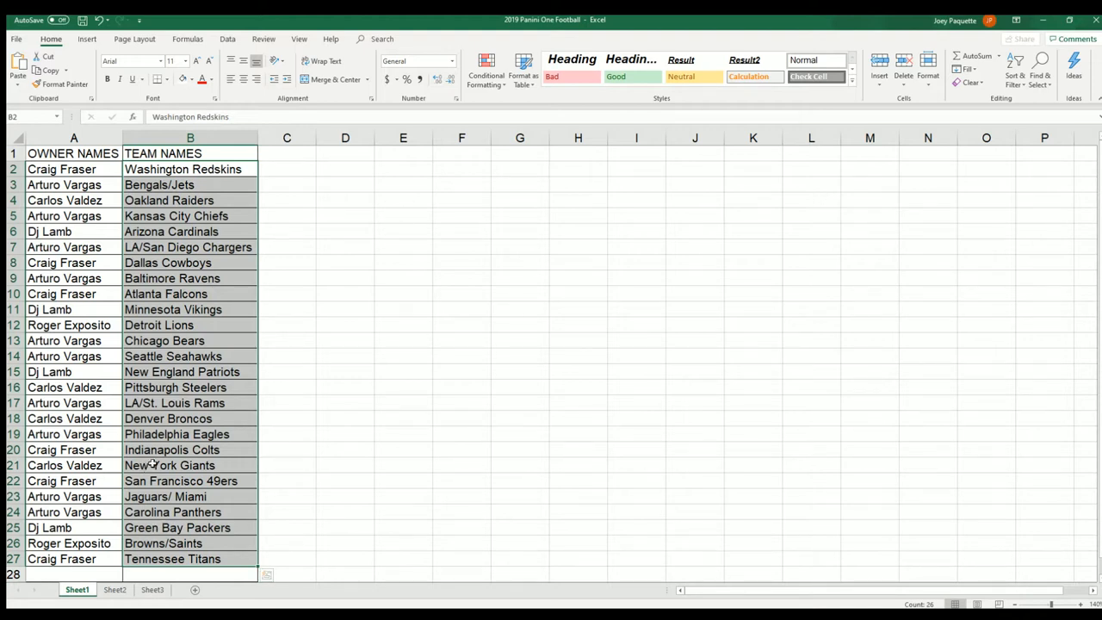
left_click(73, 465)
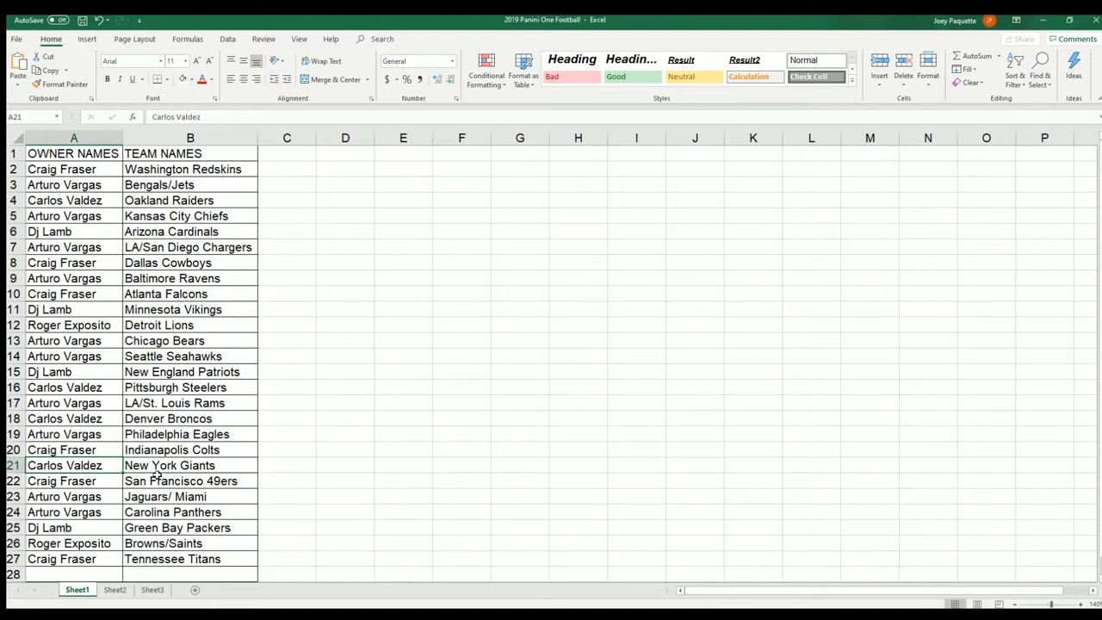
left_click(190, 465)
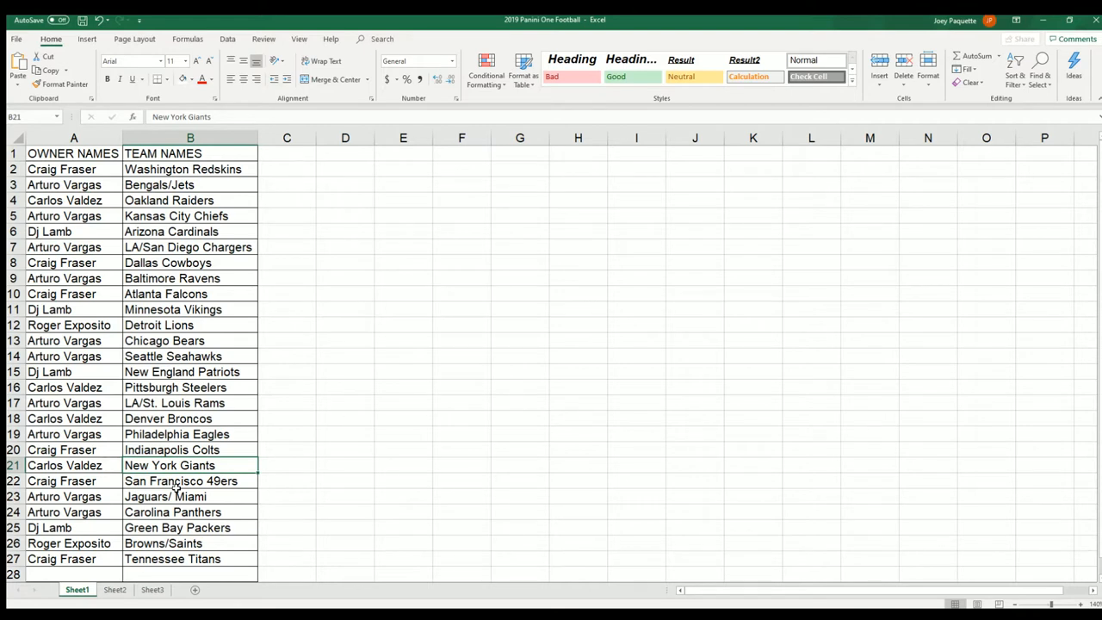
left_click(73, 215)
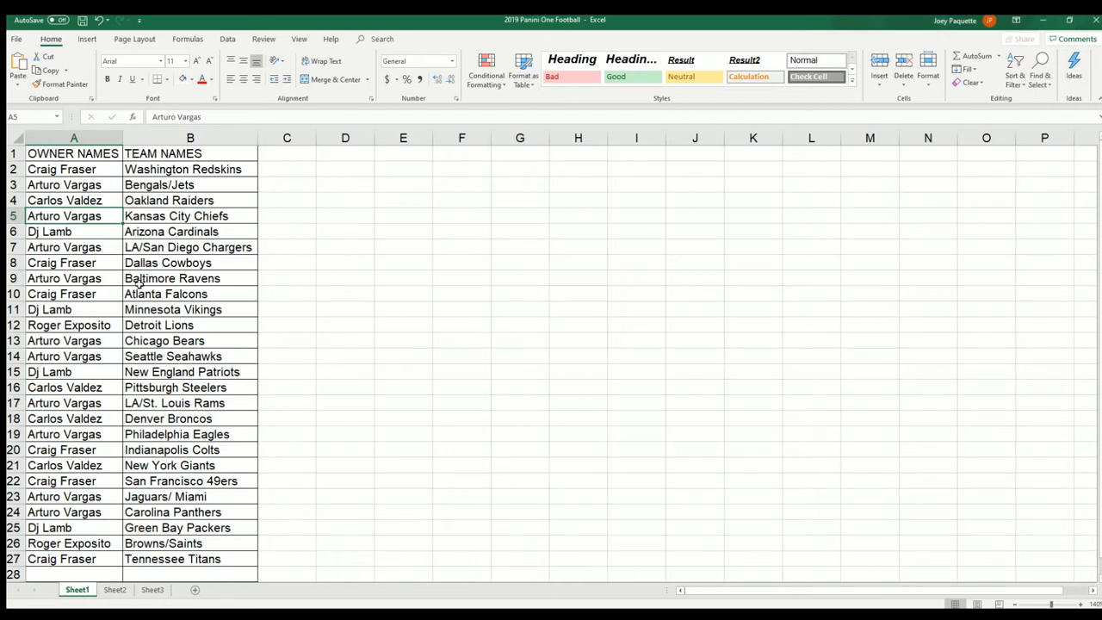
left_click(172, 278)
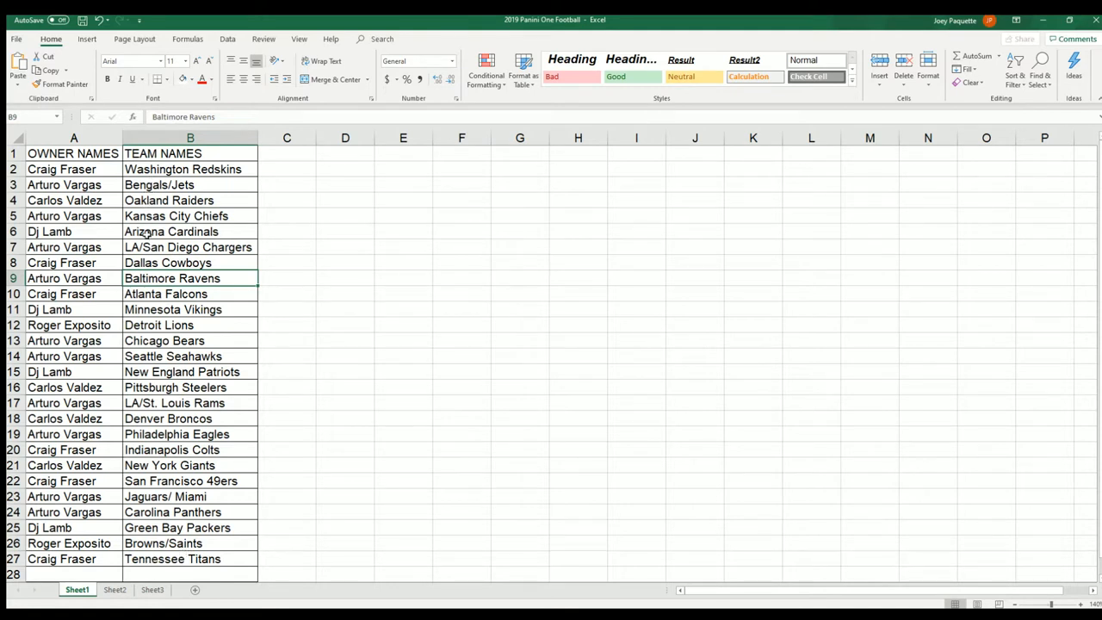
mouse_move(135, 432)
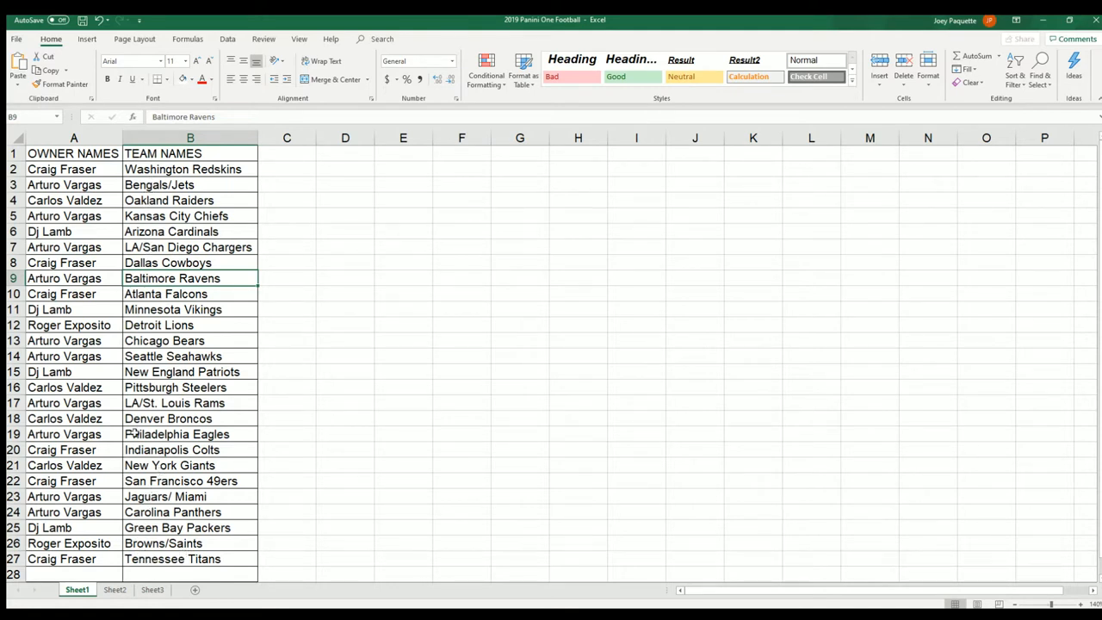
left_click(73, 356)
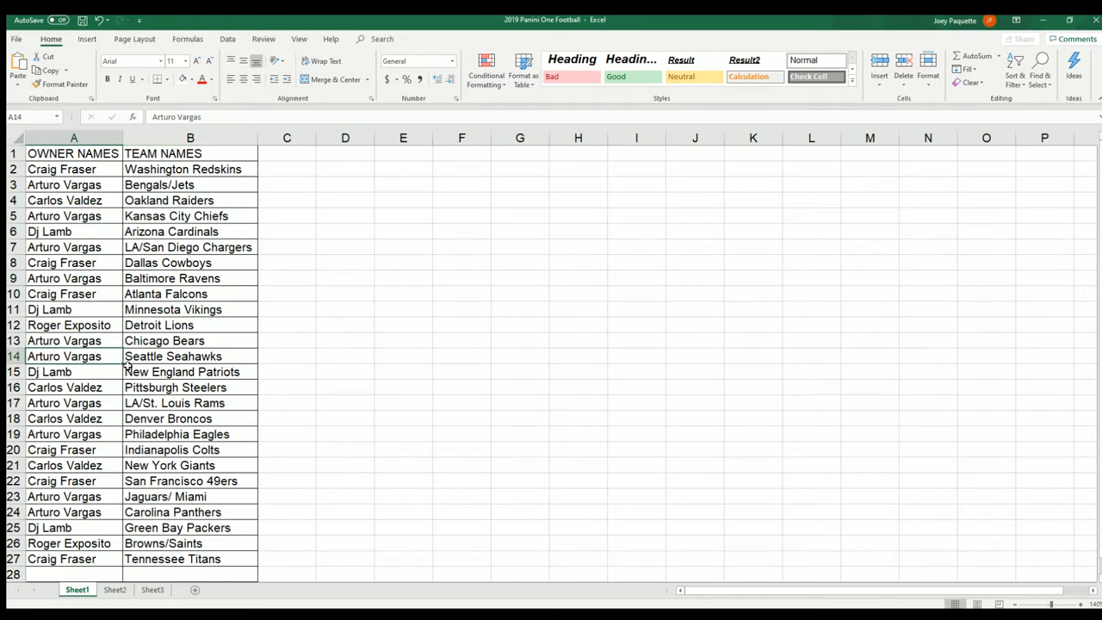